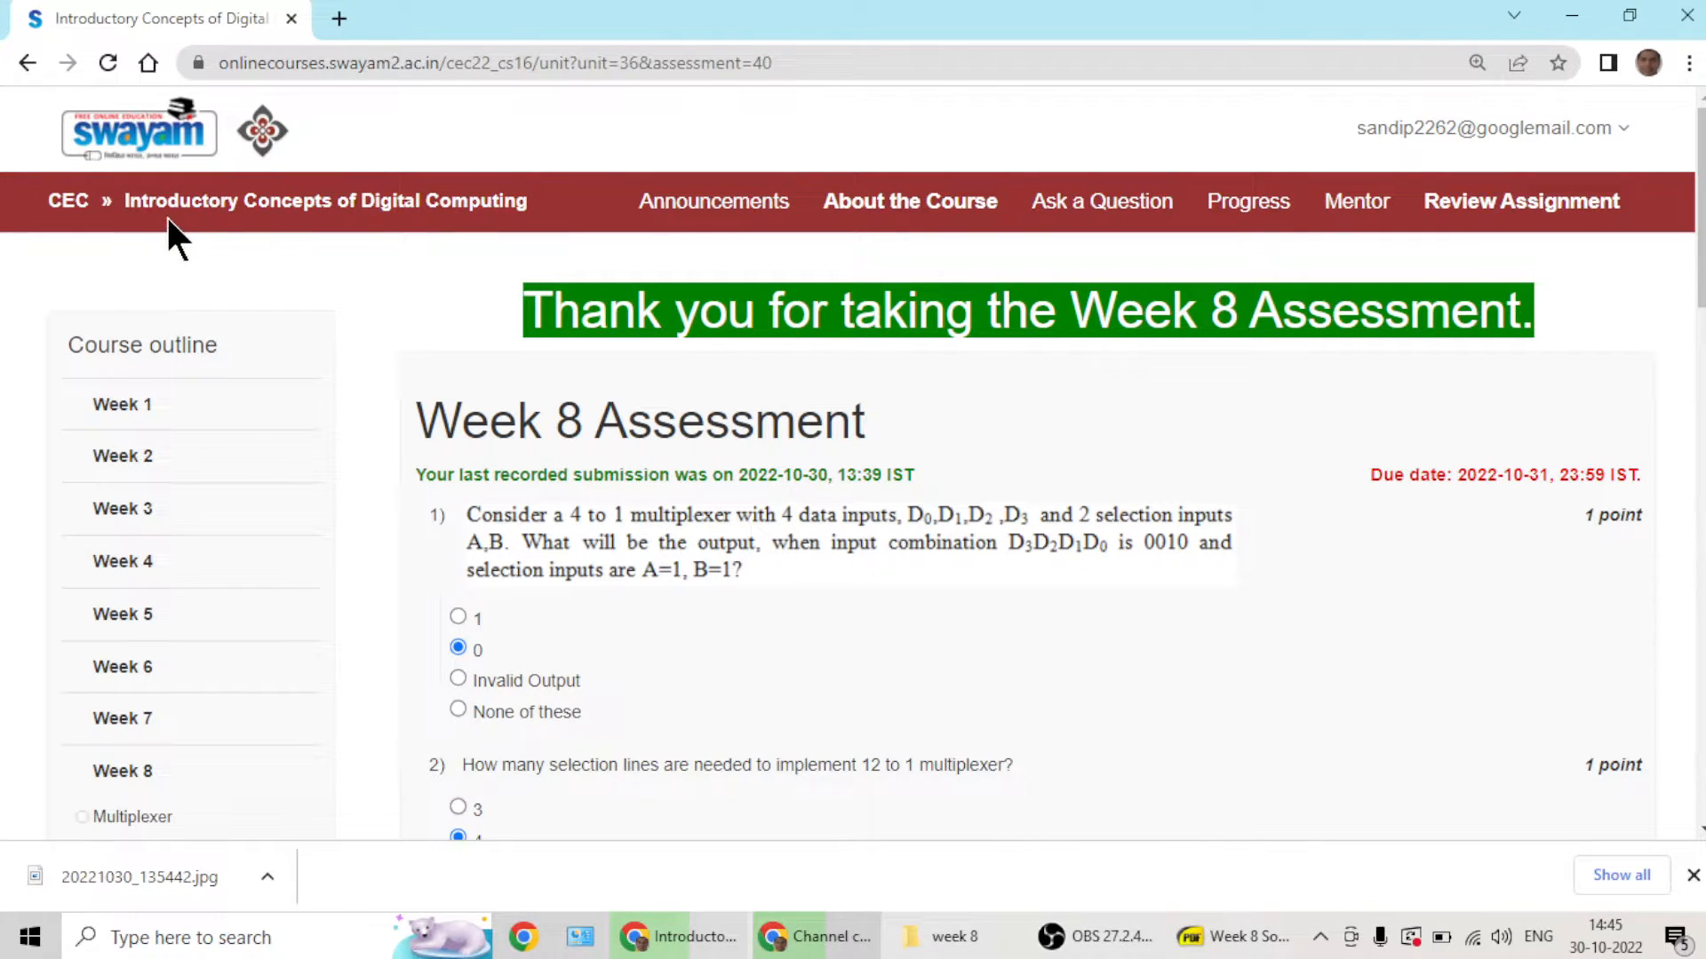
{"action": "mouse_move", "coordinate": [194, 274]}
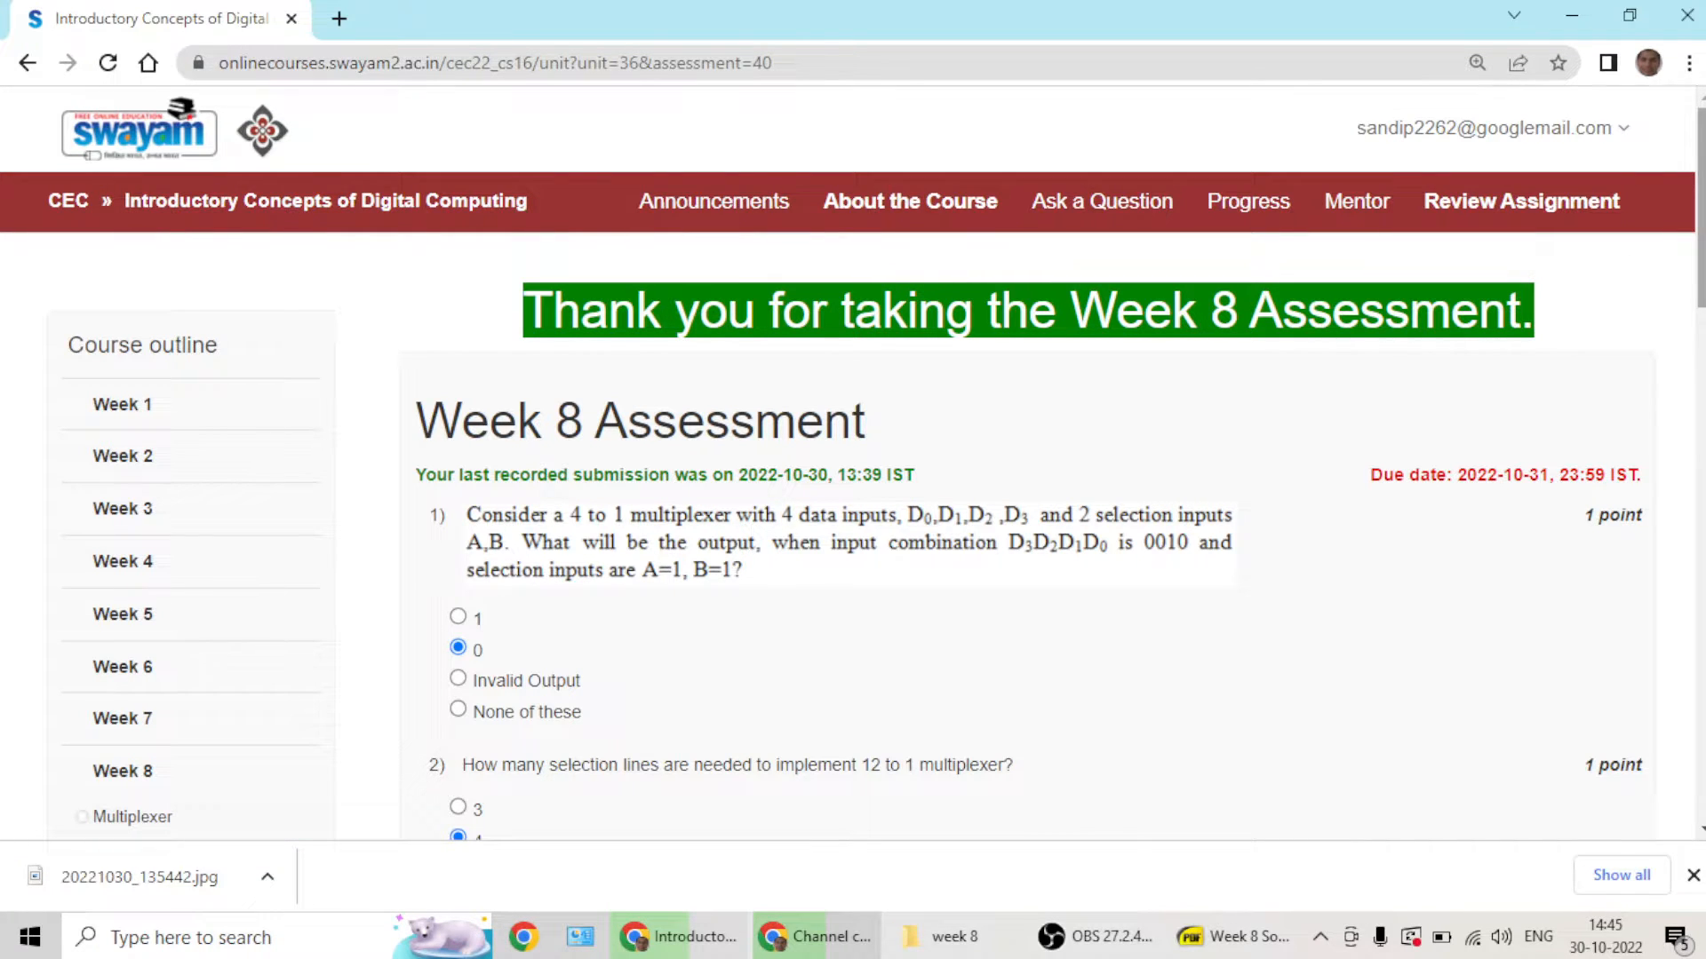
- Scroll through all ten marked Week 8 answers until question 10 and Submit Answers appear
{"action": "scroll", "scroll_direction": "down", "scroll_amount": 3}
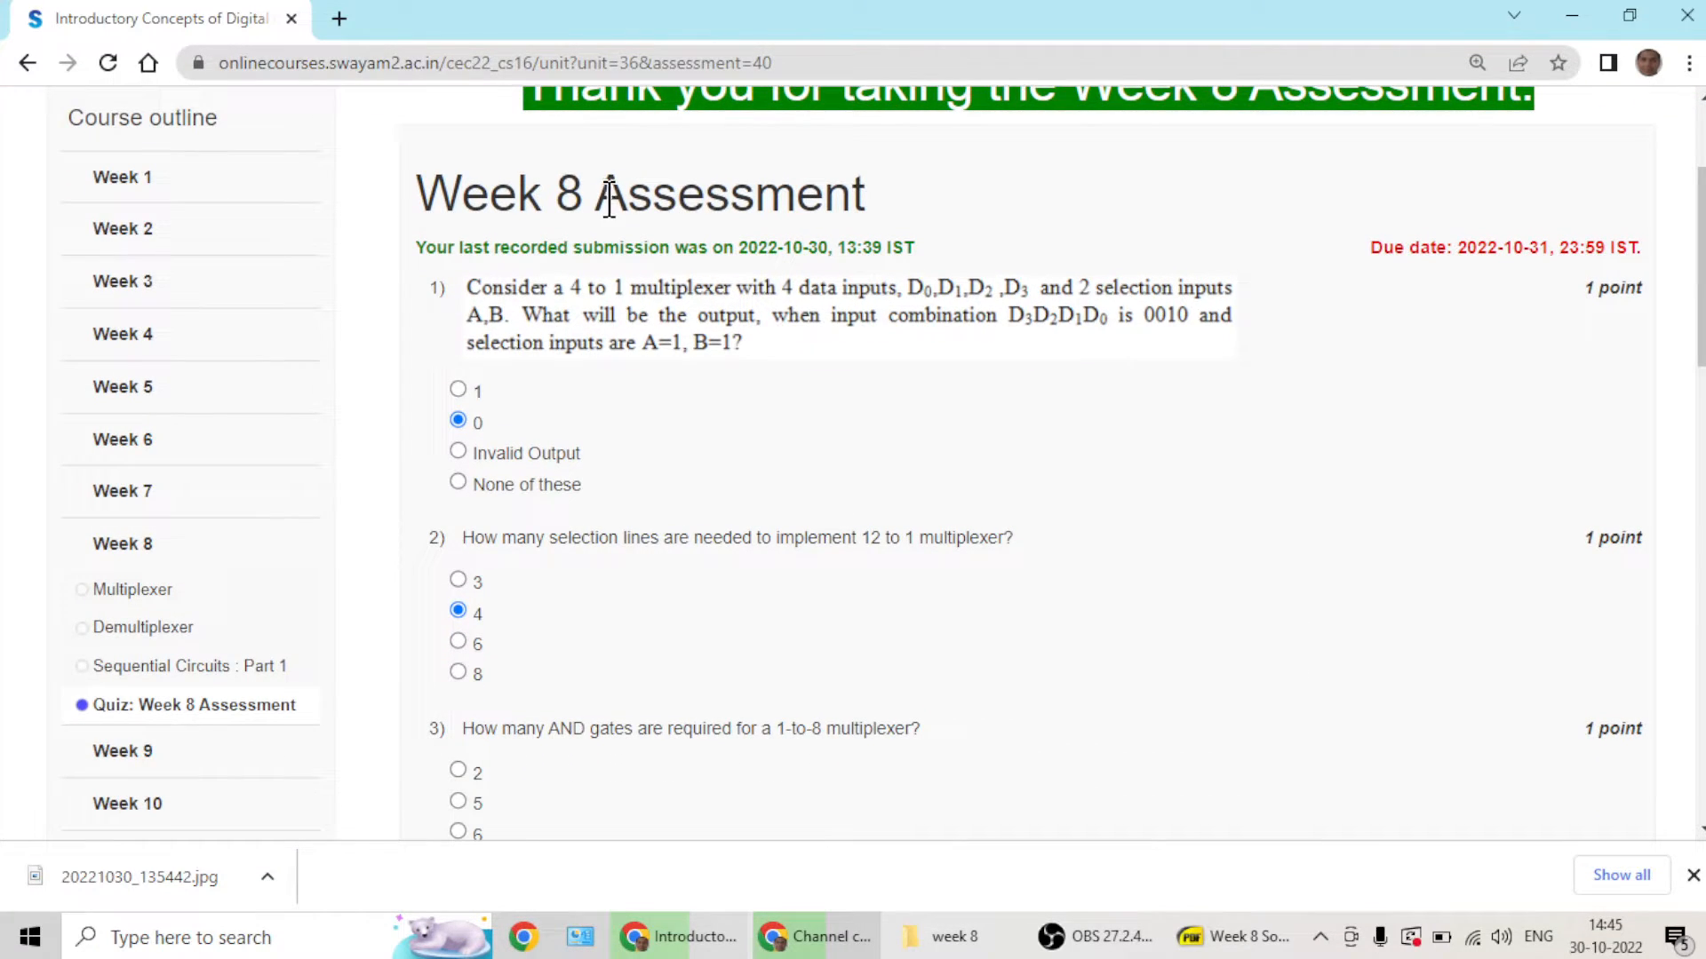
{"action": "mouse_move", "coordinate": [465, 447]}
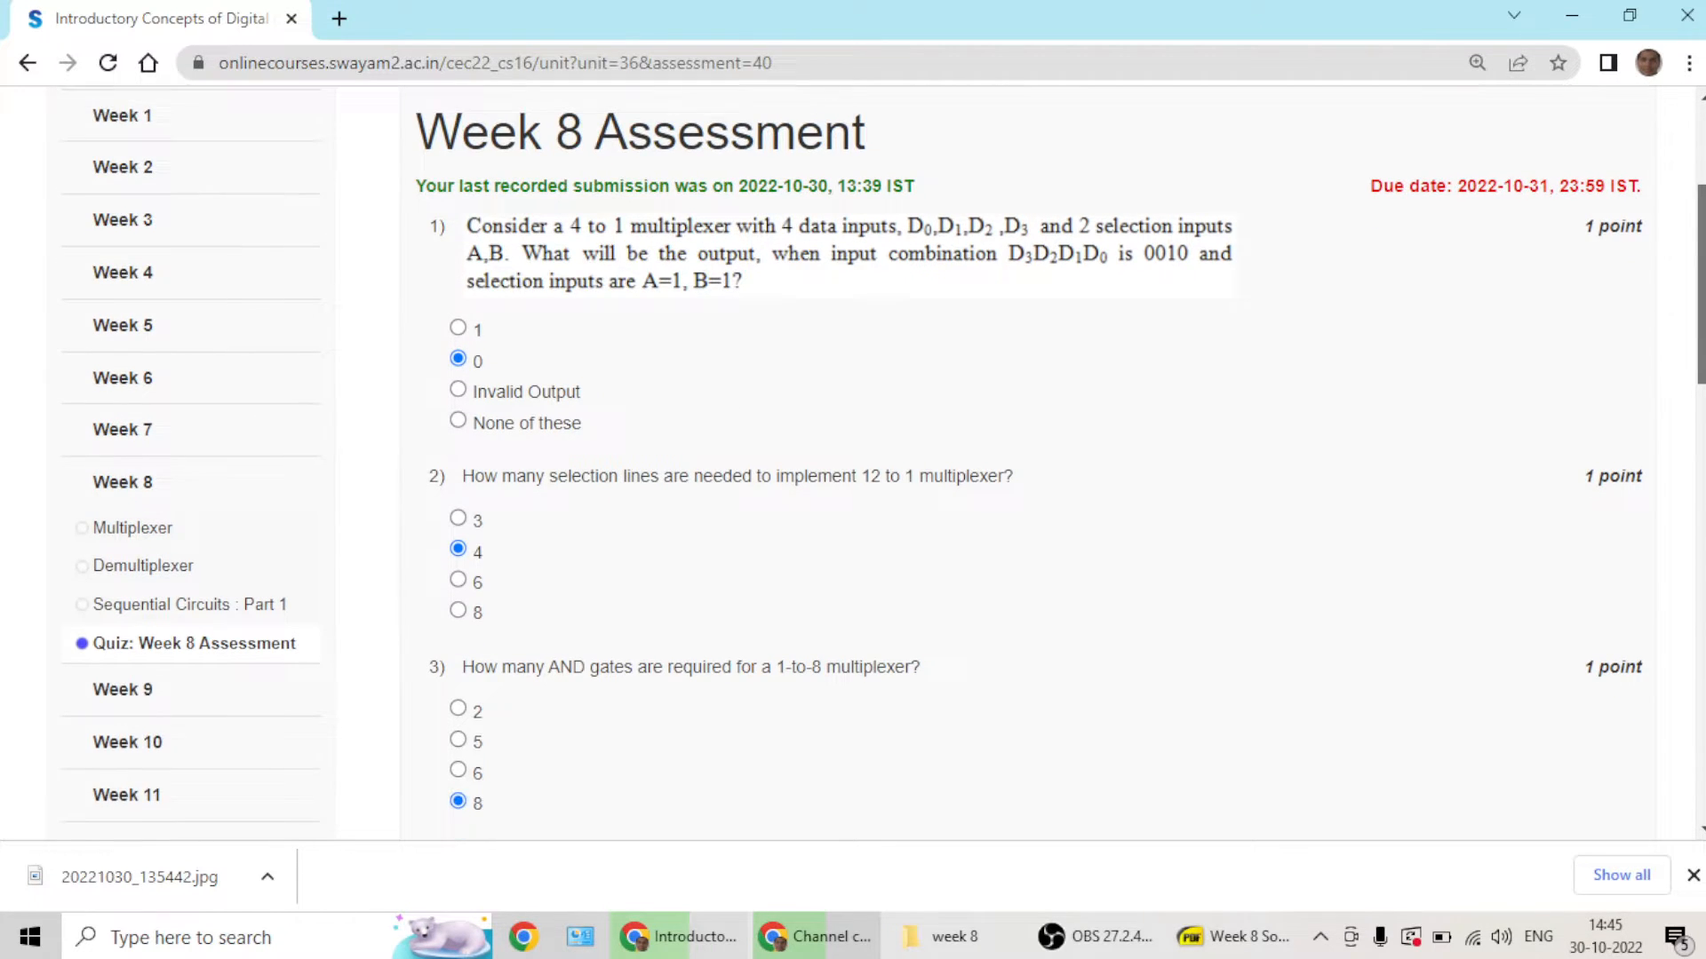
{"action": "scroll", "scroll_direction": "down", "scroll_amount": 3}
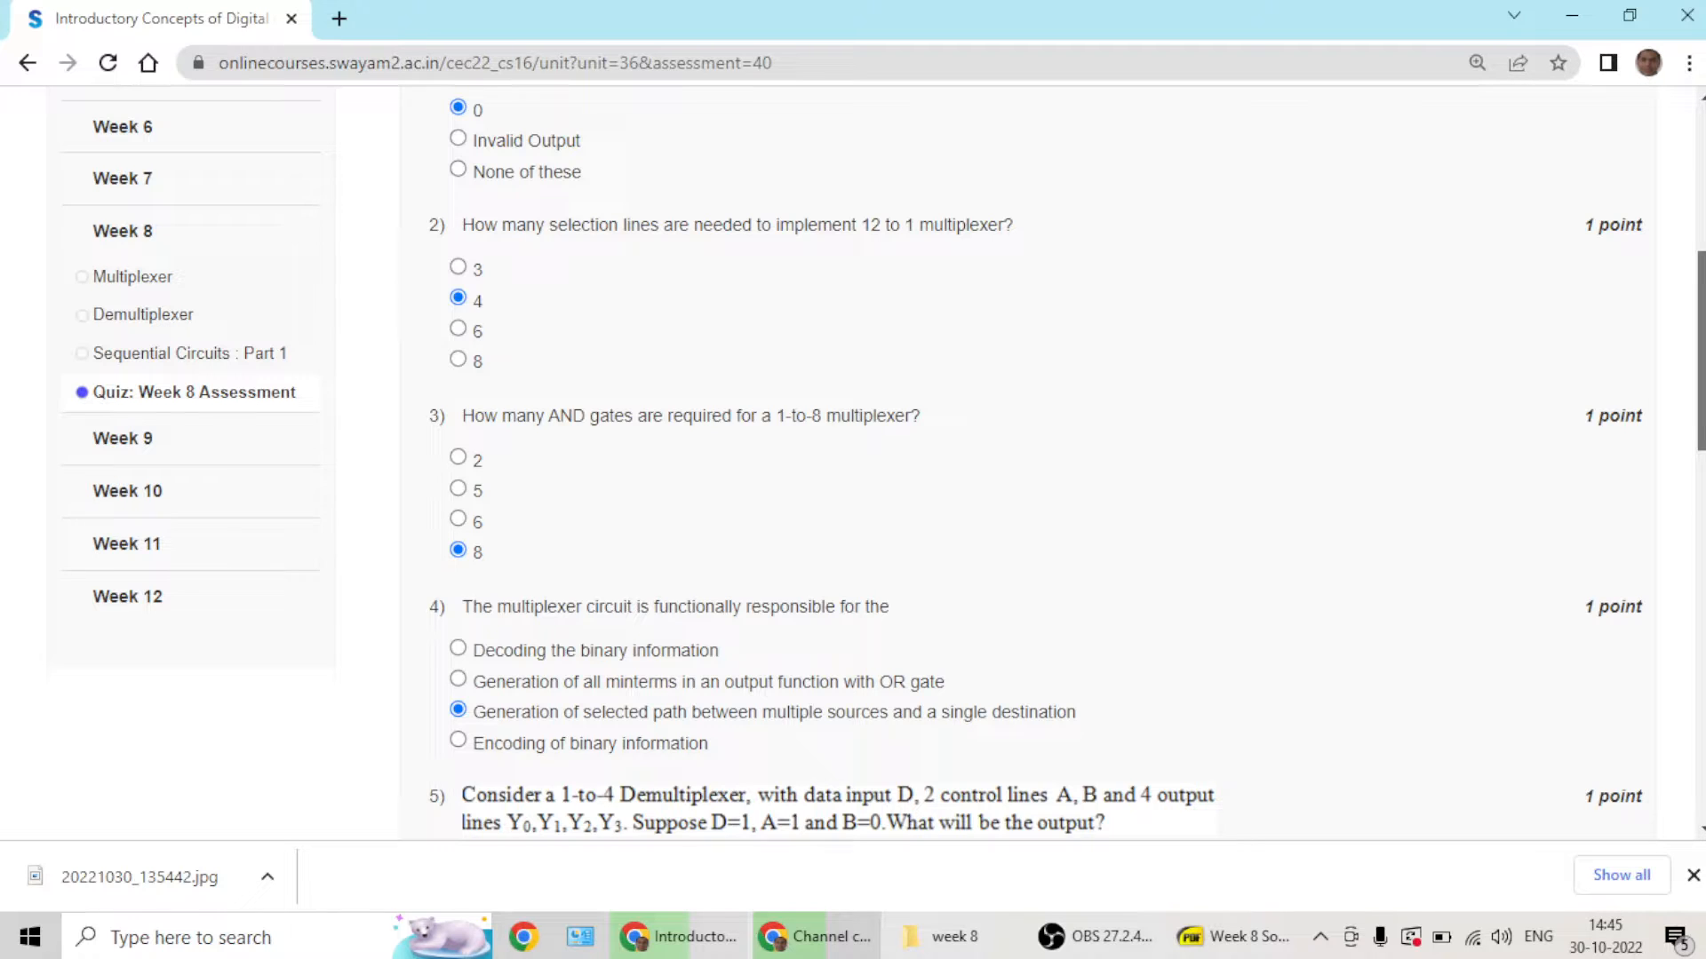
{"action": "scroll", "scroll_direction": "down", "scroll_amount": 3}
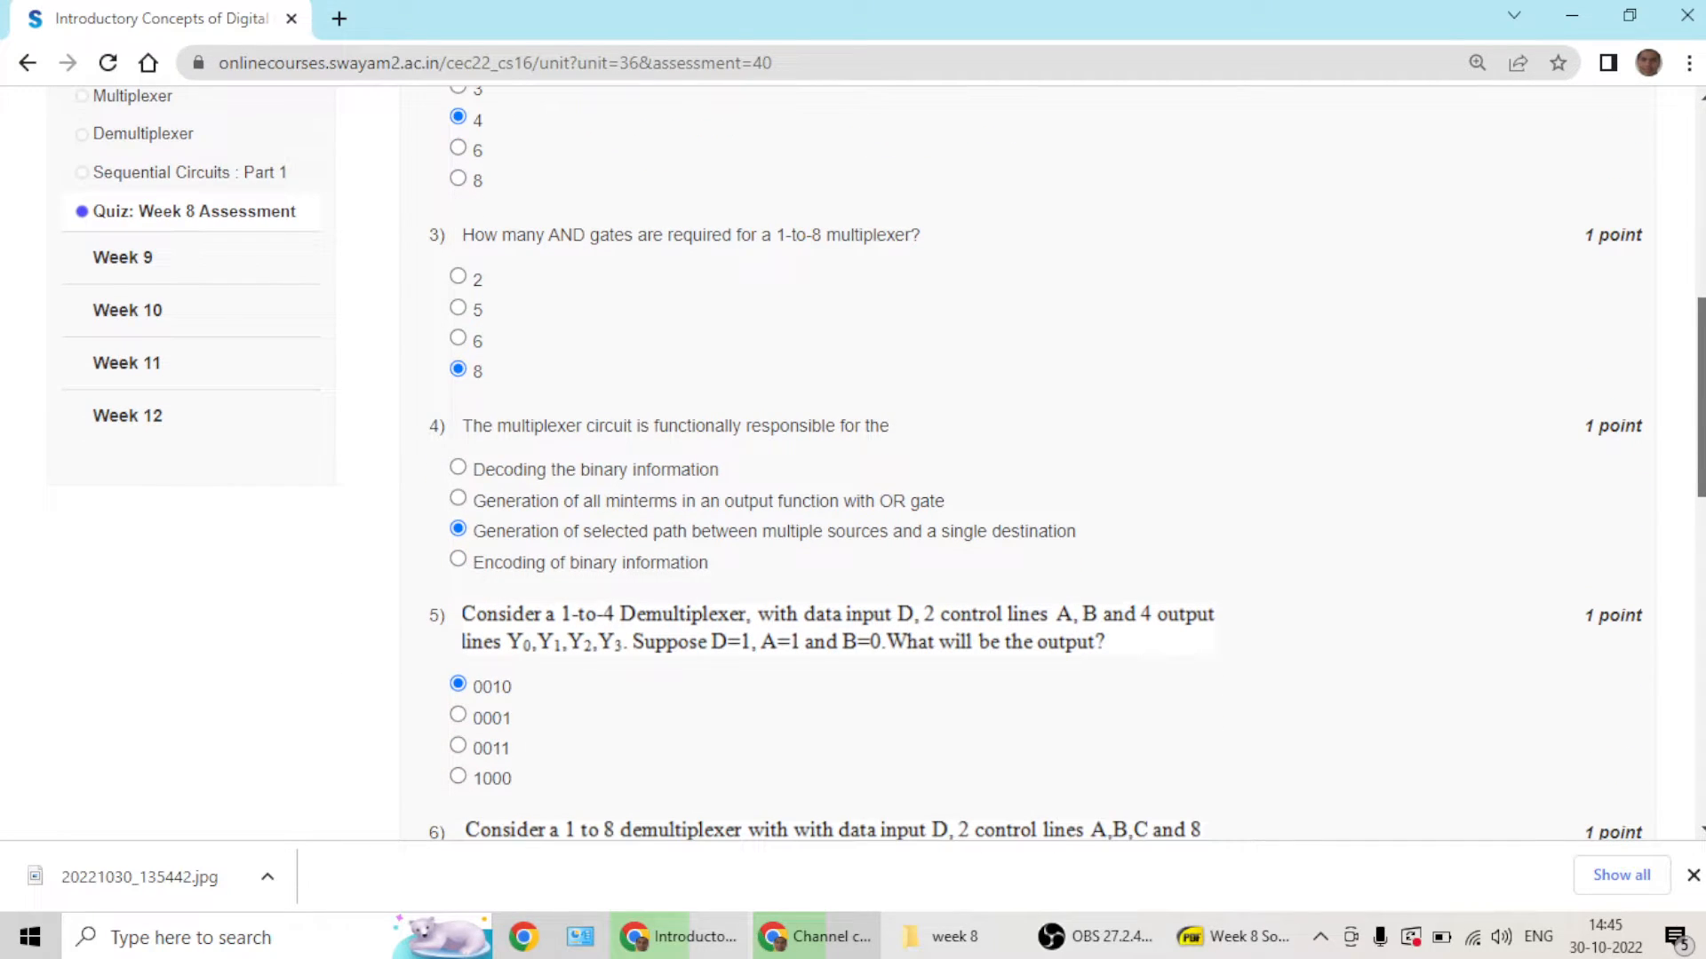
{"action": "scroll", "scroll_direction": "down", "scroll_amount": 3}
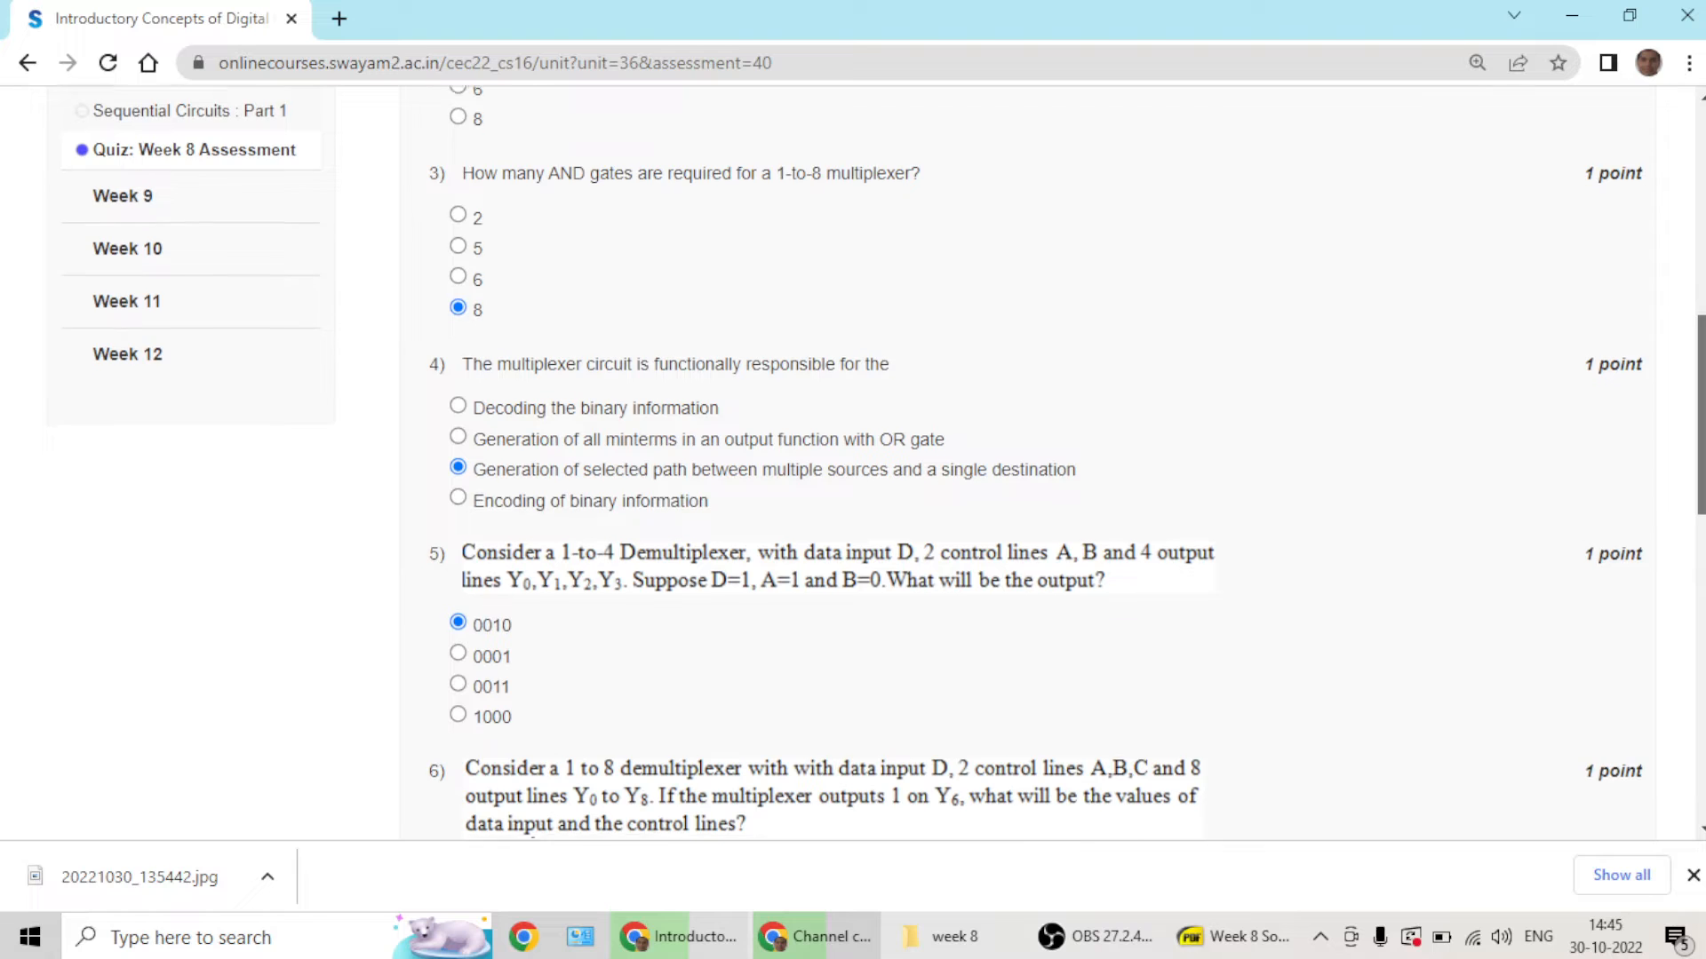
{"action": "scroll", "scroll_direction": "down", "scroll_amount": 3}
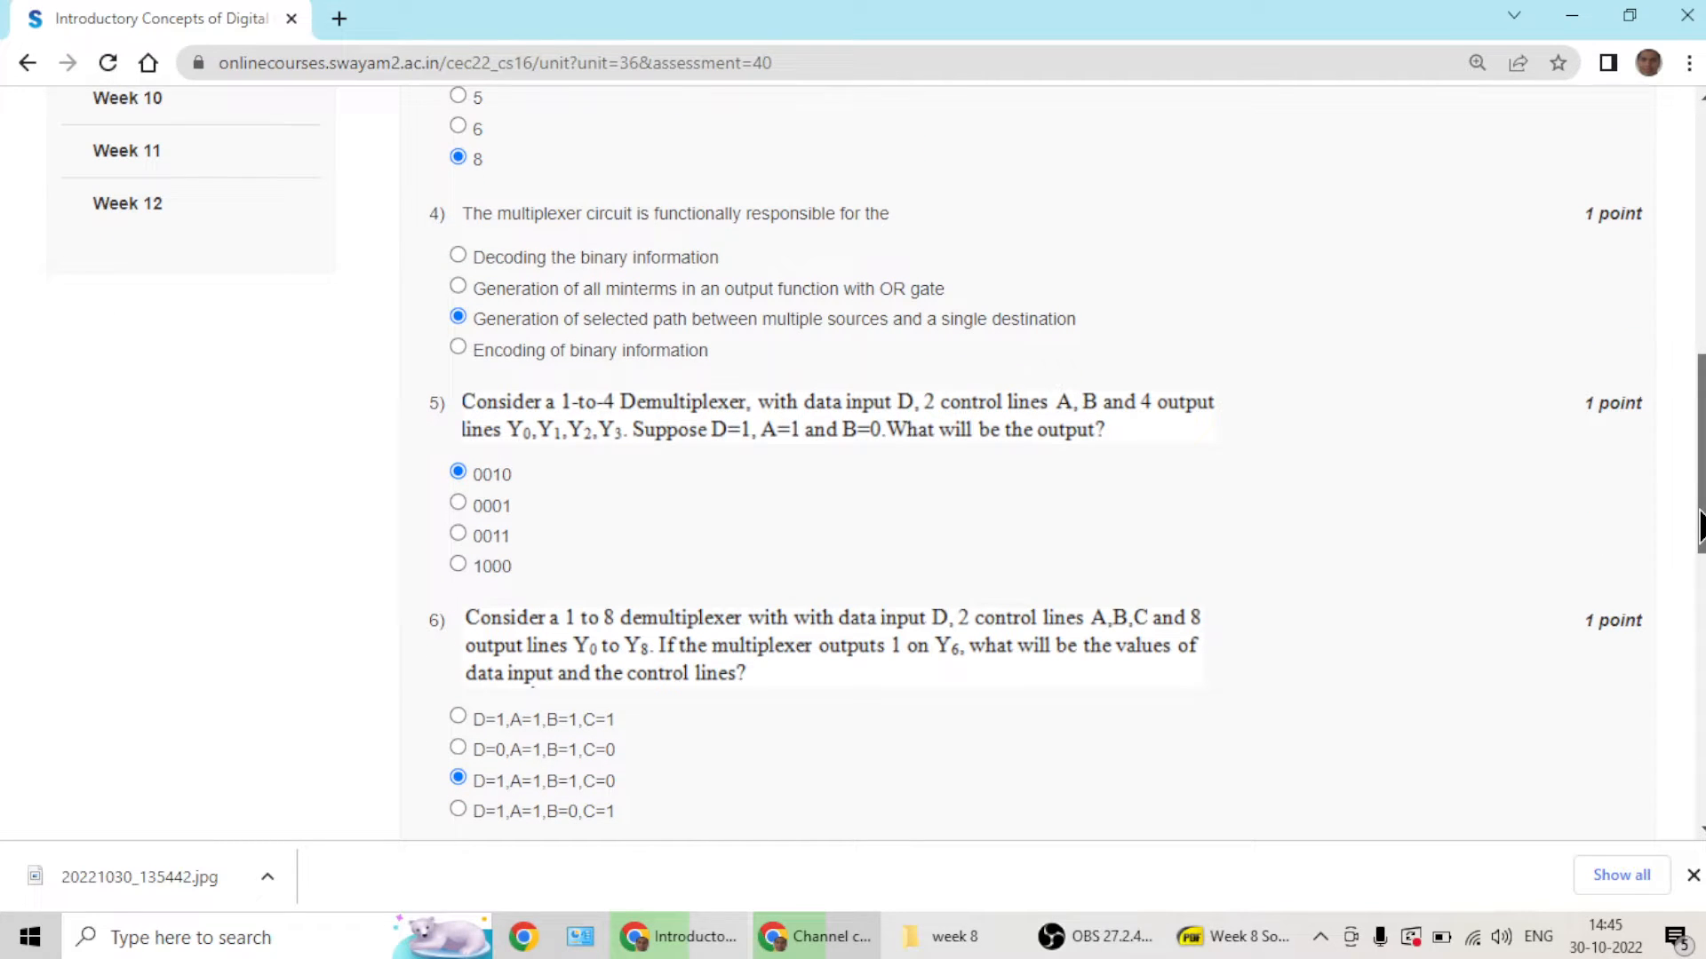
{"action": "scroll", "scroll_direction": "down", "scroll_amount": 3}
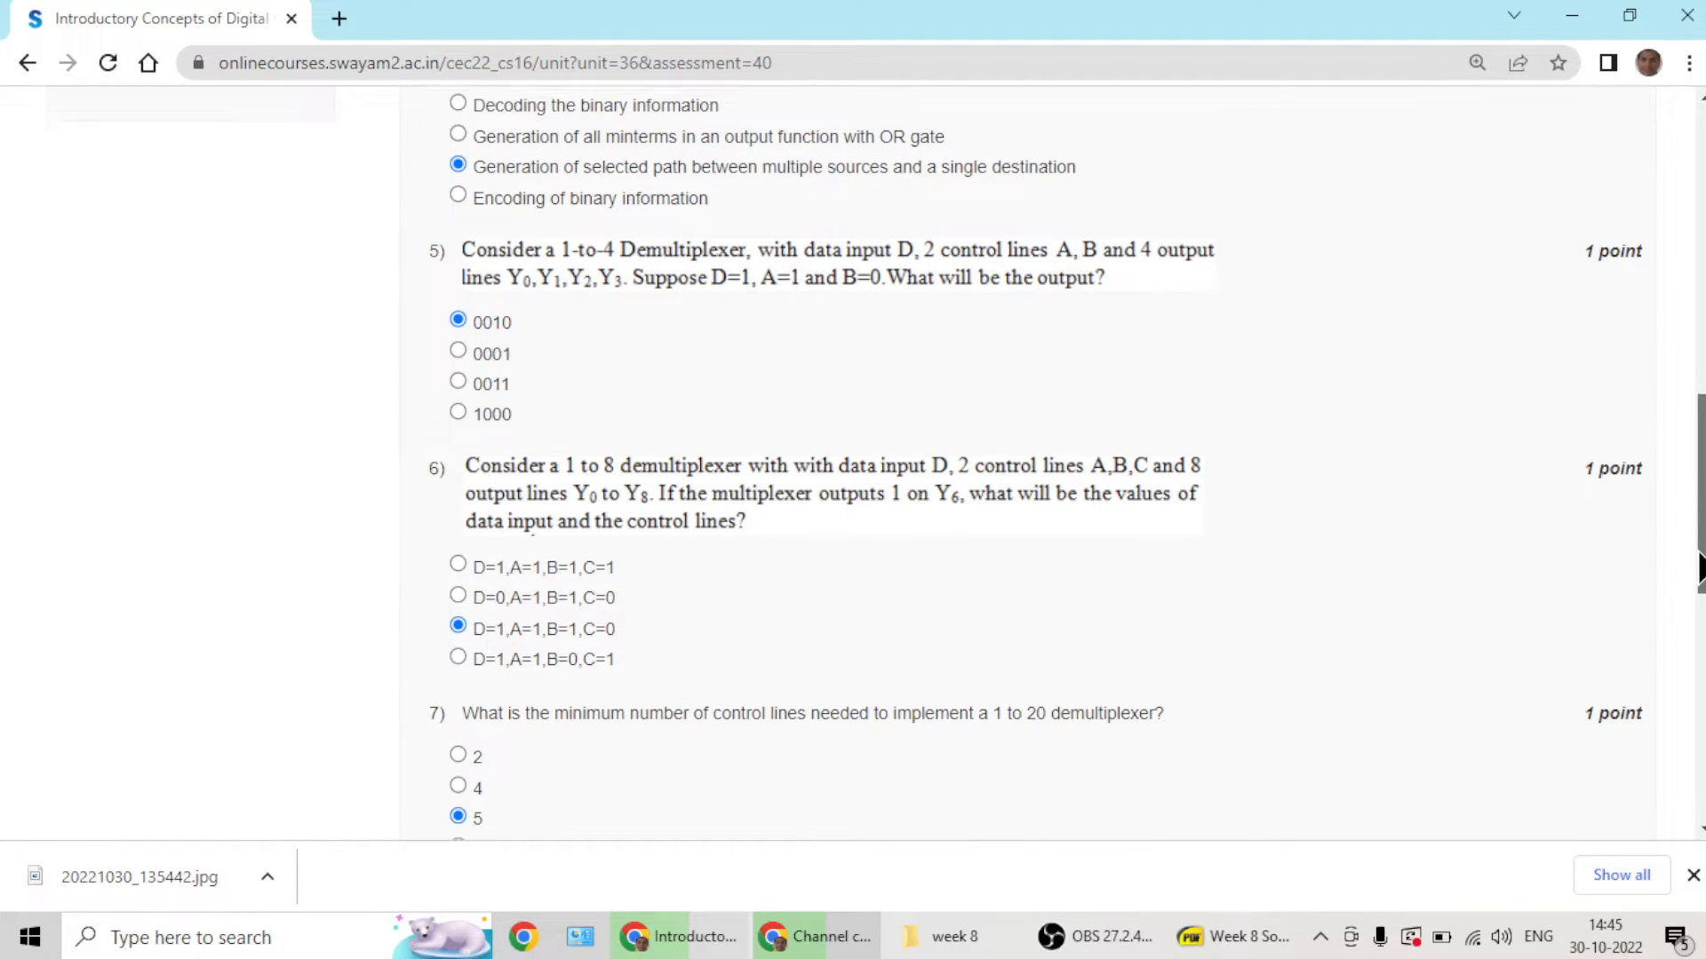
{"action": "scroll", "scroll_direction": "down", "scroll_amount": 3}
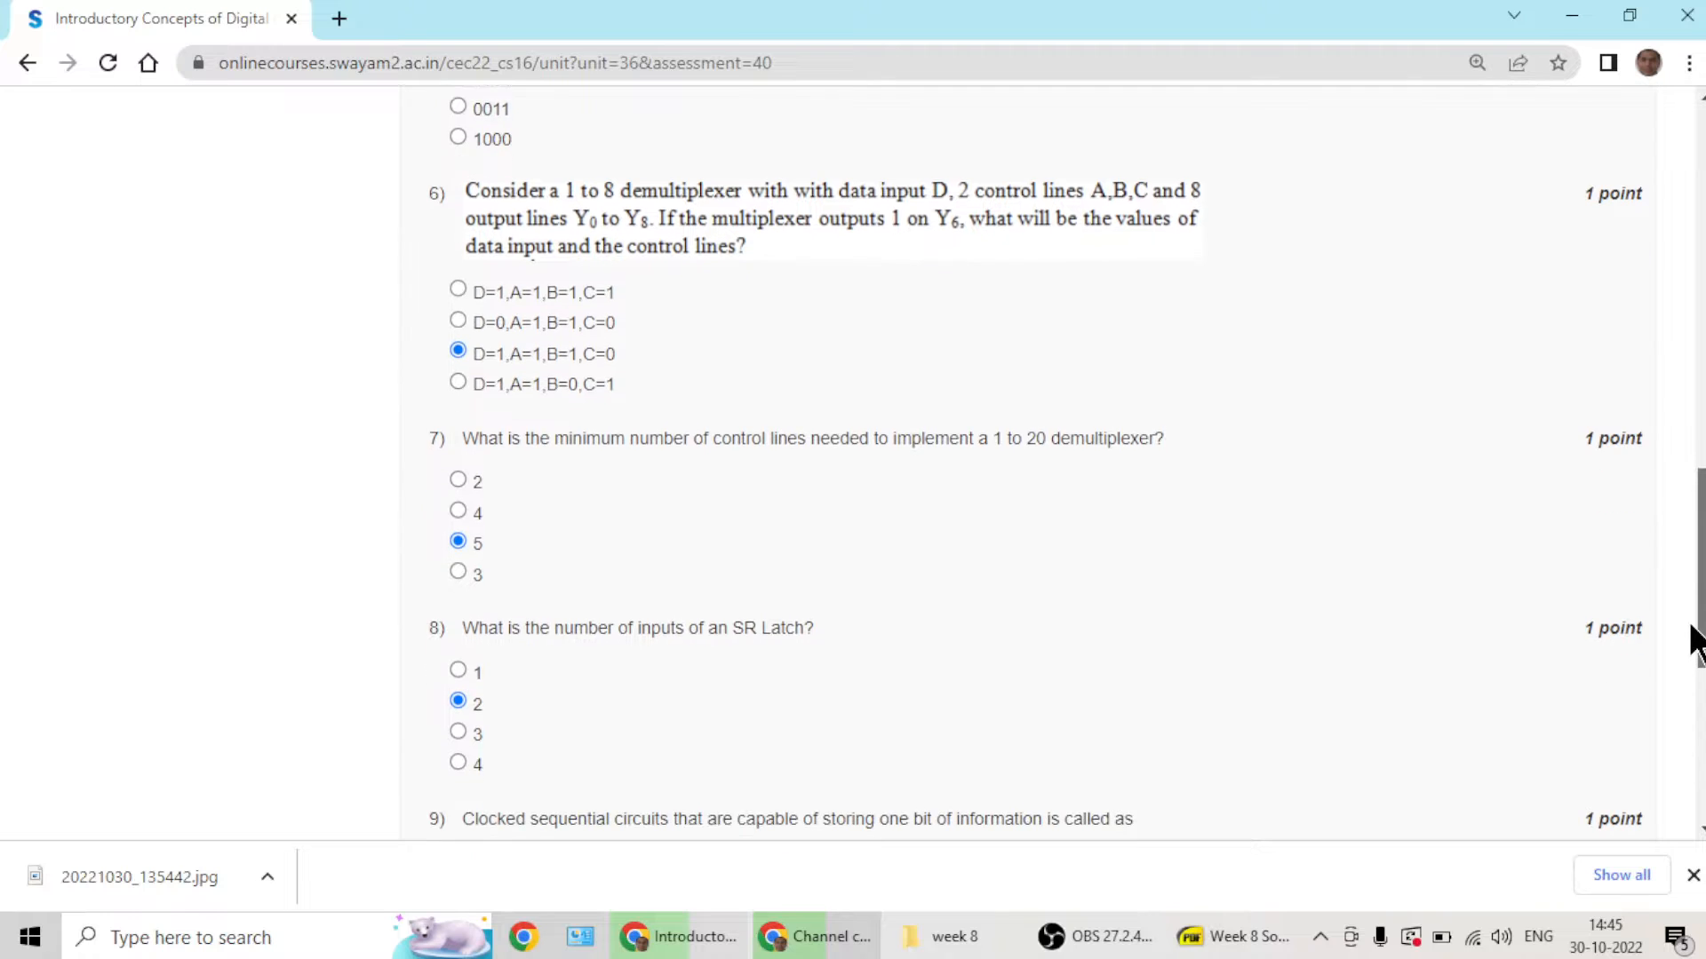
{"action": "scroll", "scroll_direction": "down", "scroll_amount": 3}
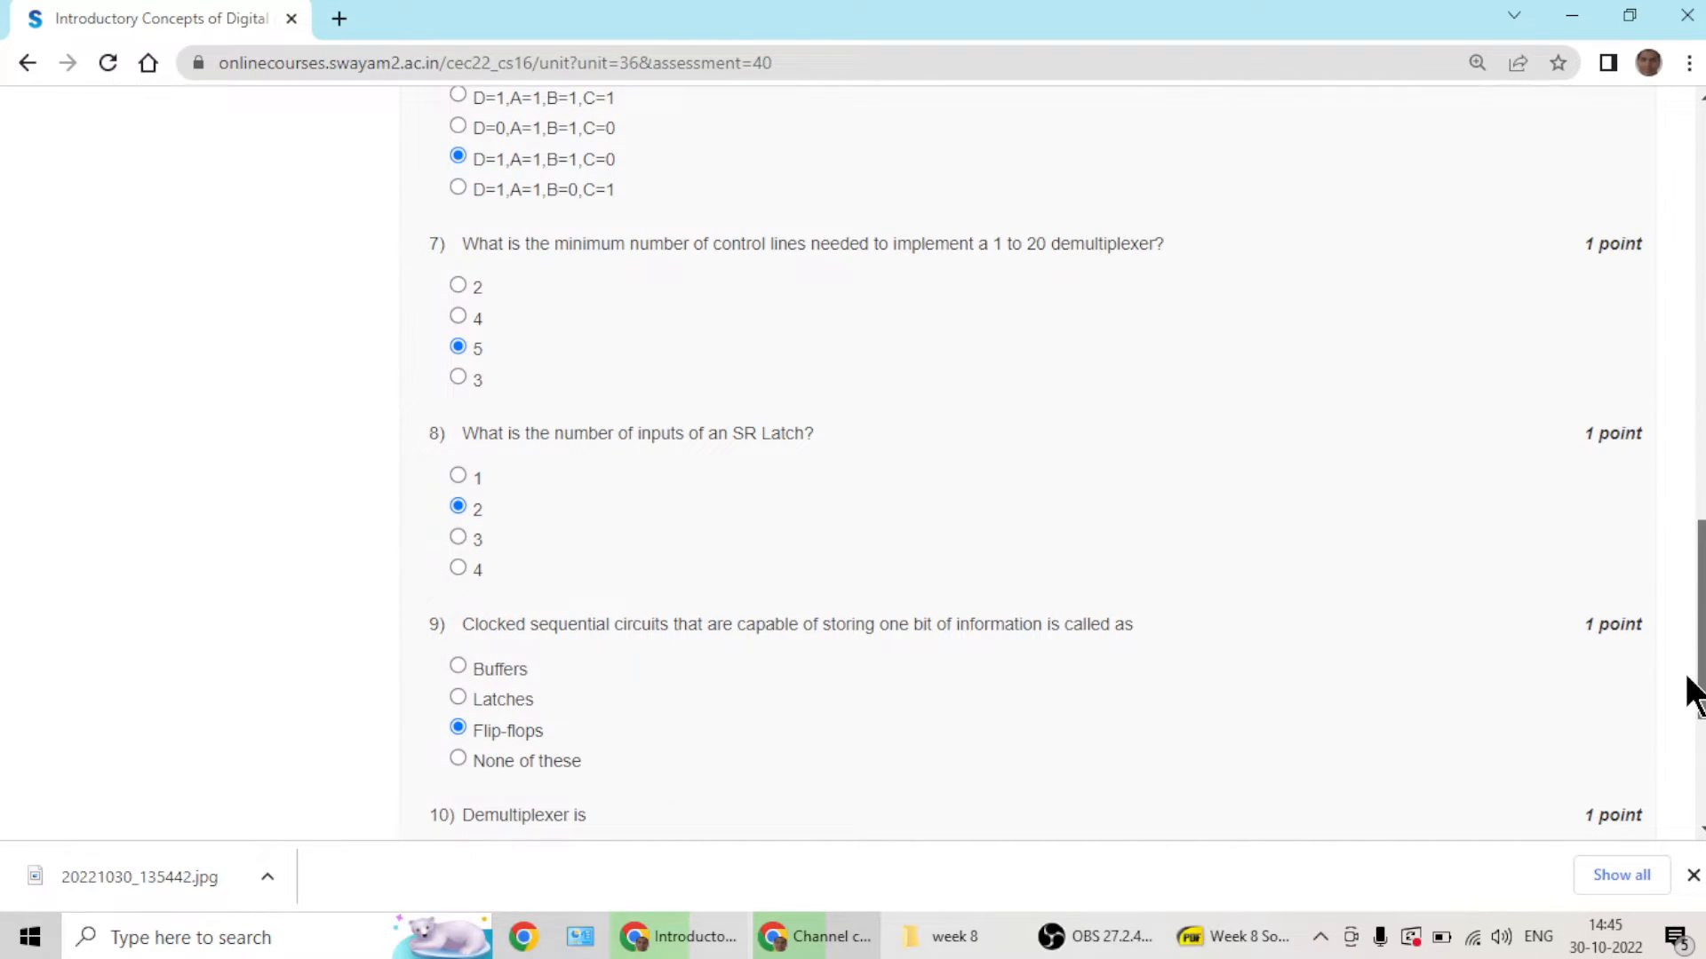
{"action": "scroll", "scroll_direction": "down", "scroll_amount": 3}
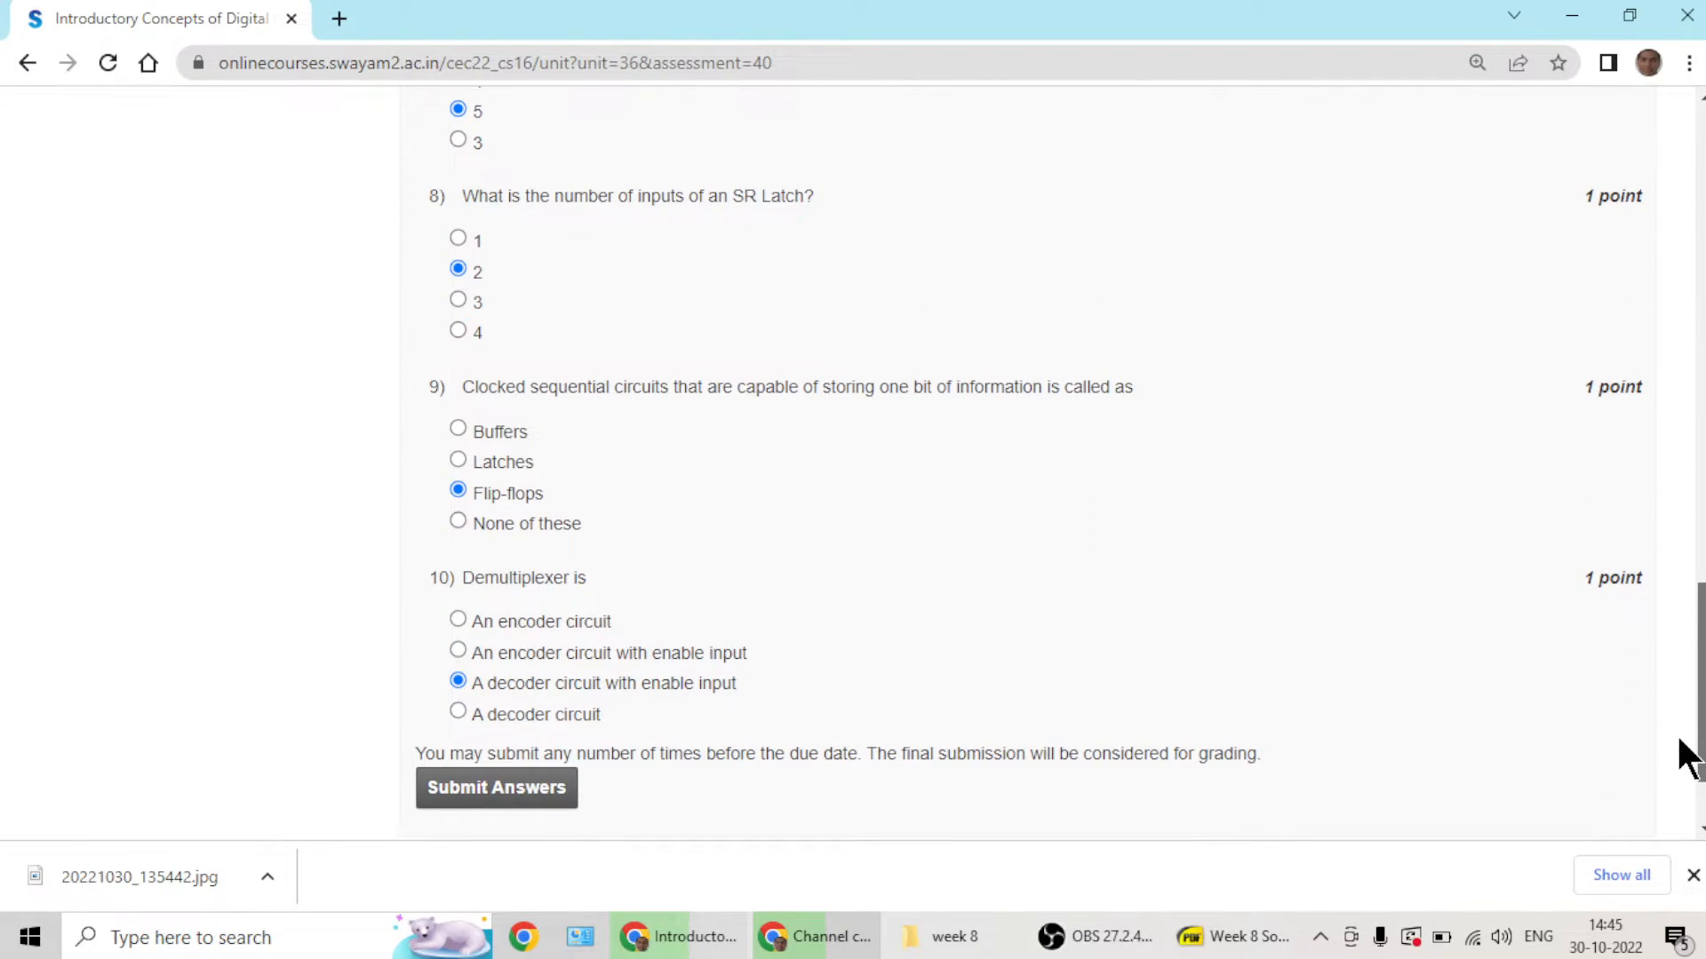
{"action": "mouse_move", "coordinate": [496, 724]}
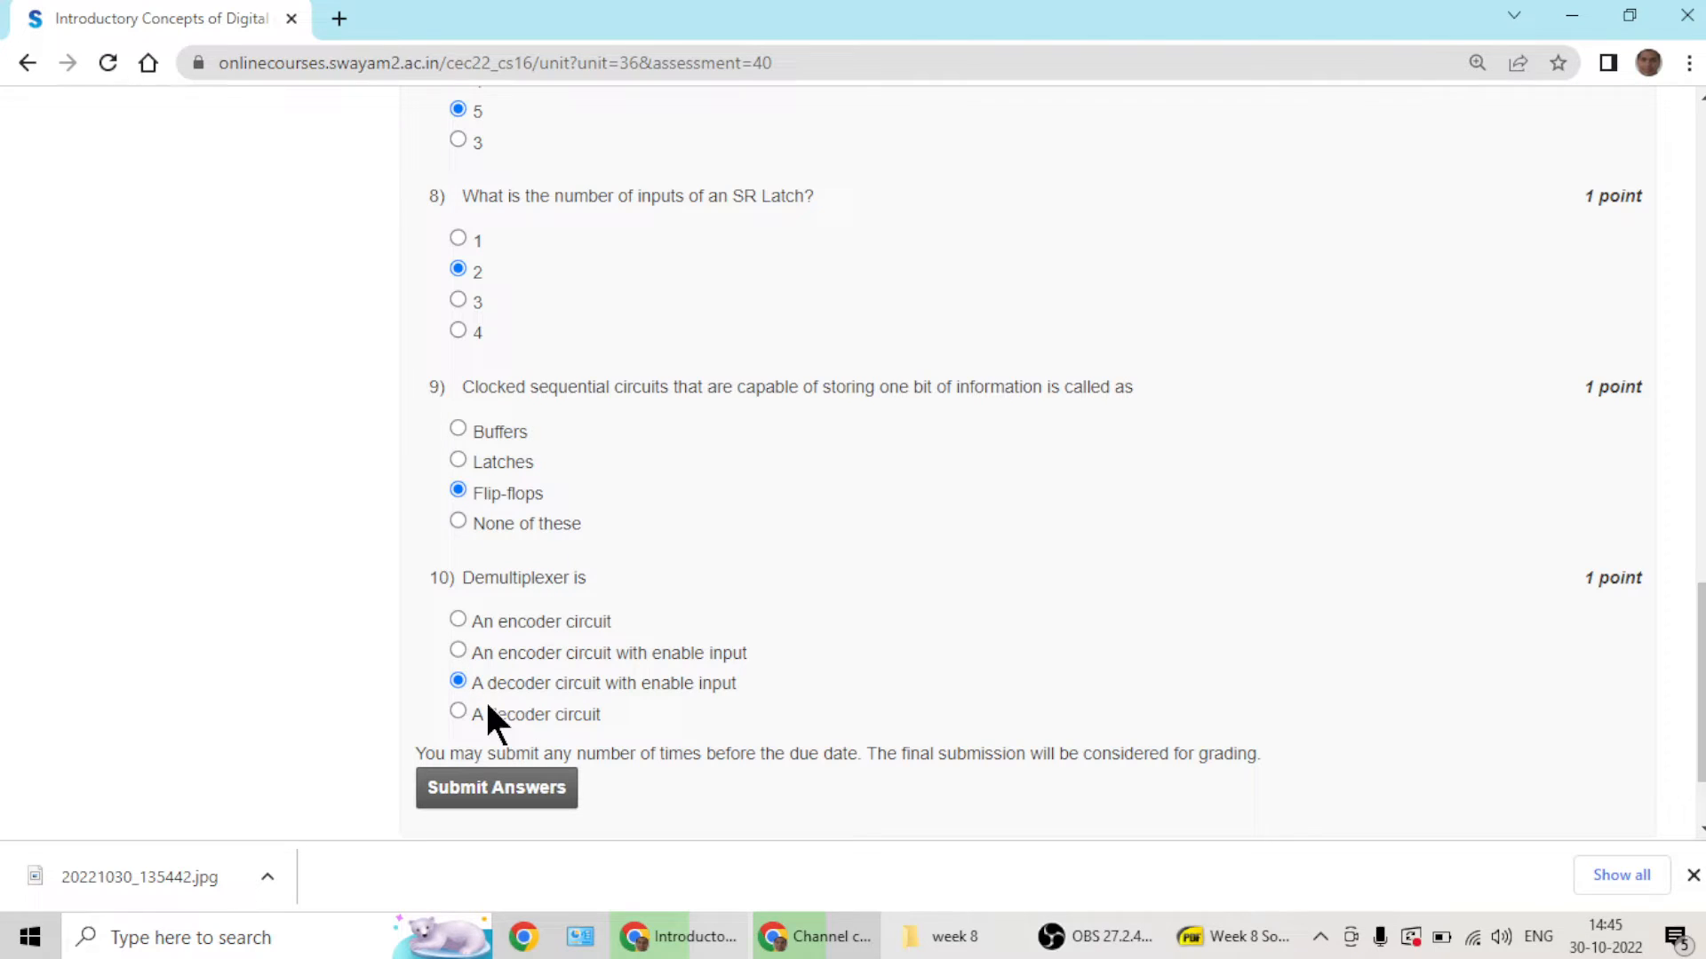
{"action": "scroll", "scroll_direction": "down", "scroll_amount": 3}
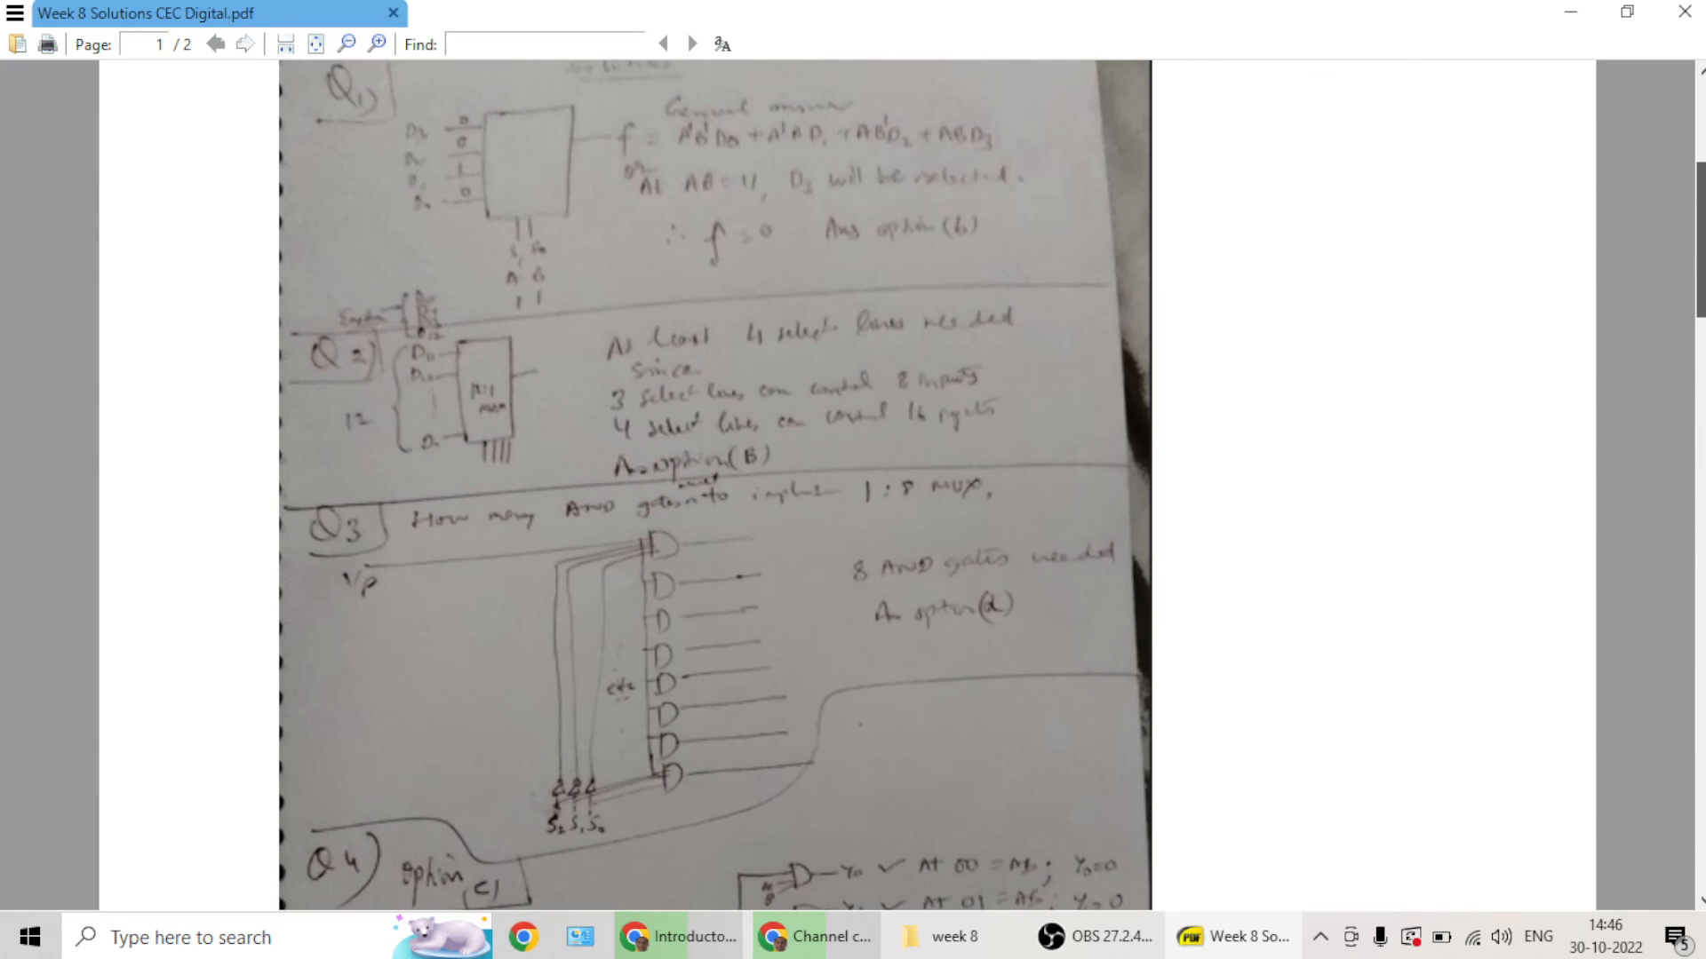
- Zoom in on the Week 8 Solutions CEC Digital.pdf to enlarge question 1's handwritten working
{"action": "left_click", "coordinate": [377, 42]}
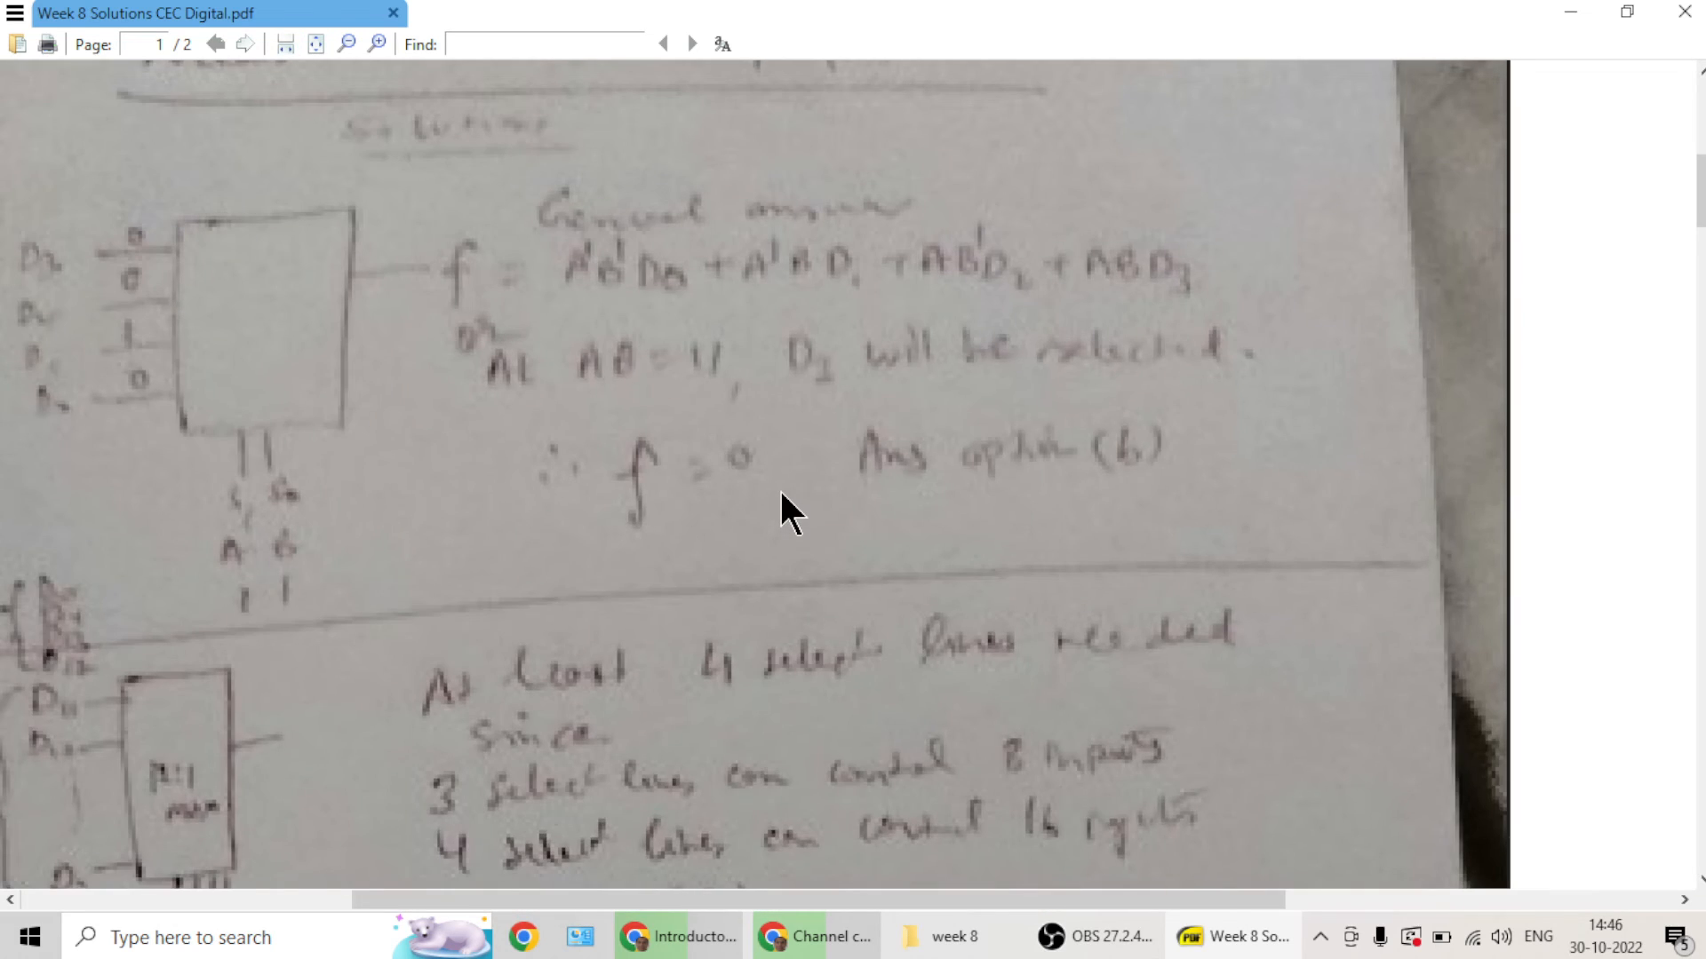